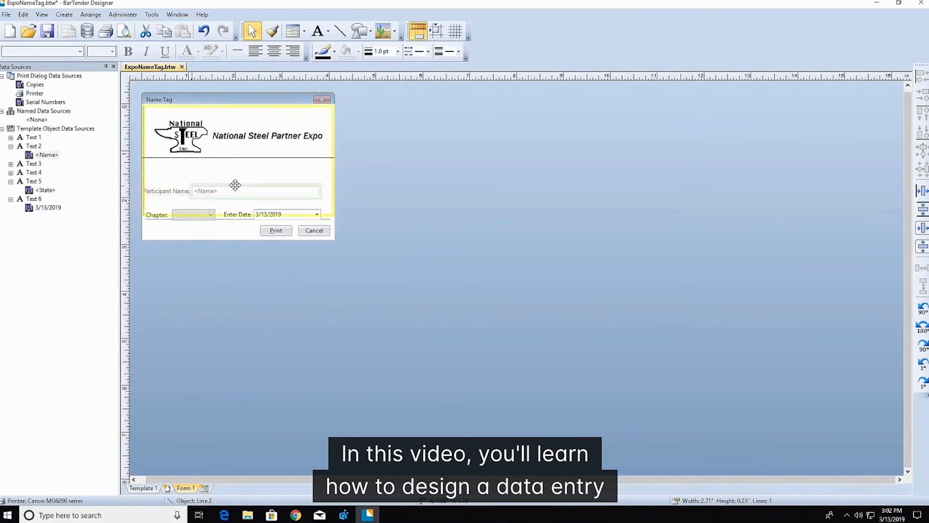
Preview the finished name tag form with New York chapter and an exposition date filled in
left_click(7, 15)
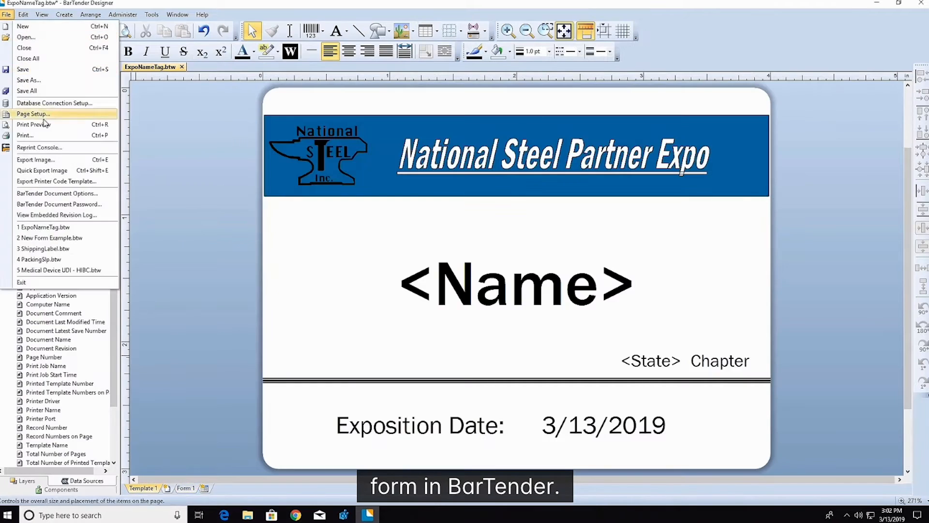
left_click(34, 125)
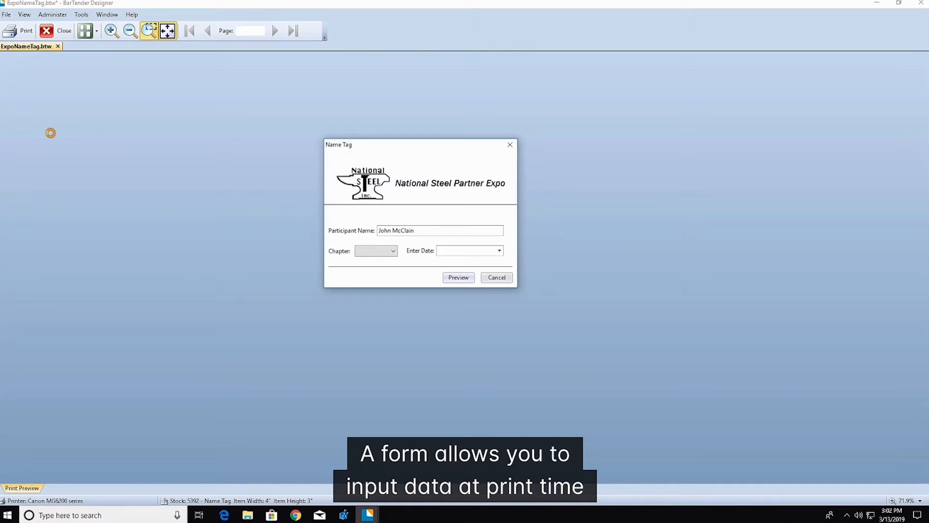
left_click(376, 250)
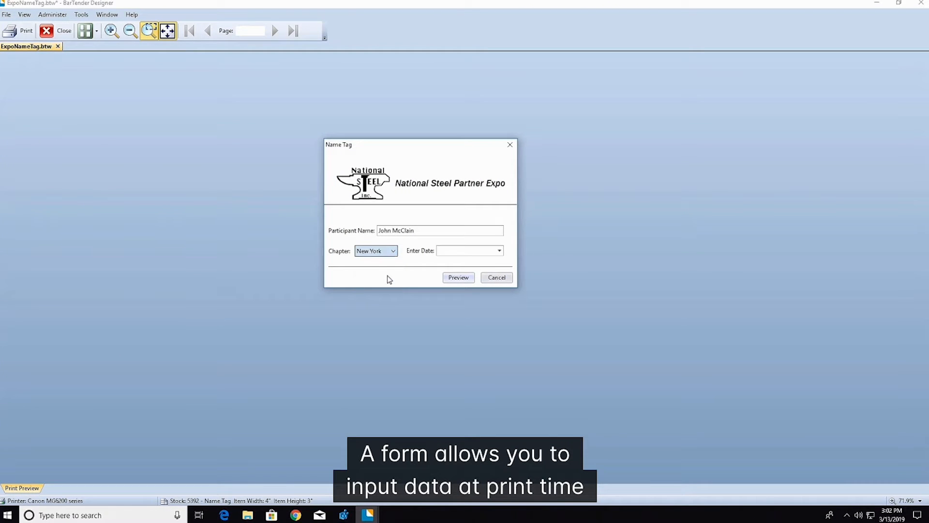
left_click(467, 249)
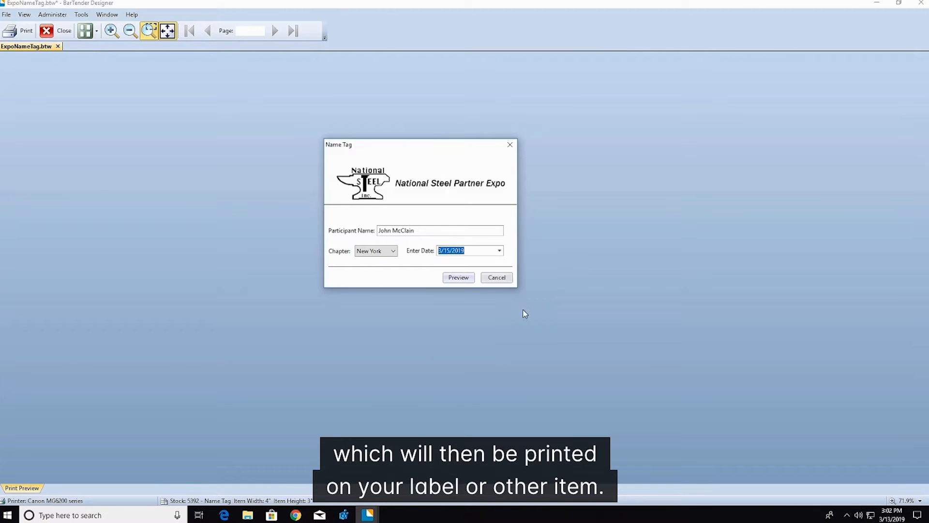
left_click(458, 278)
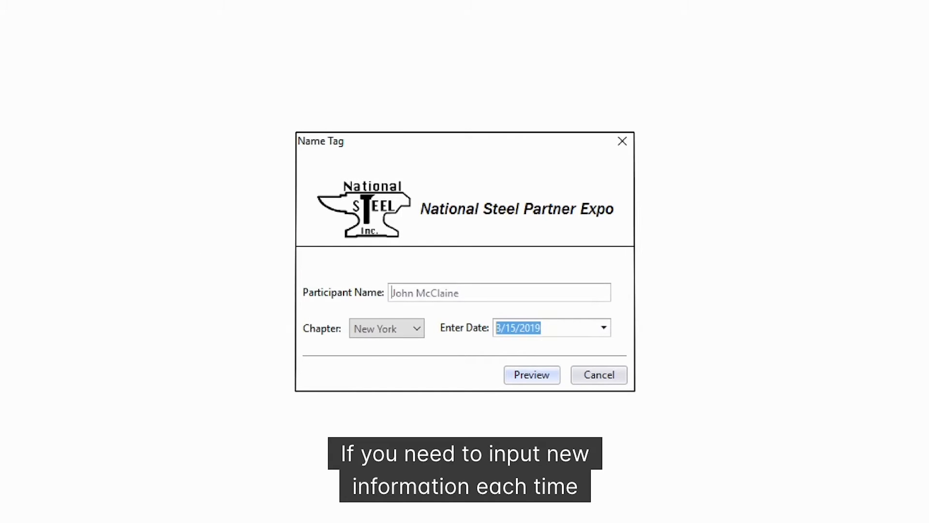
left_click(530, 374)
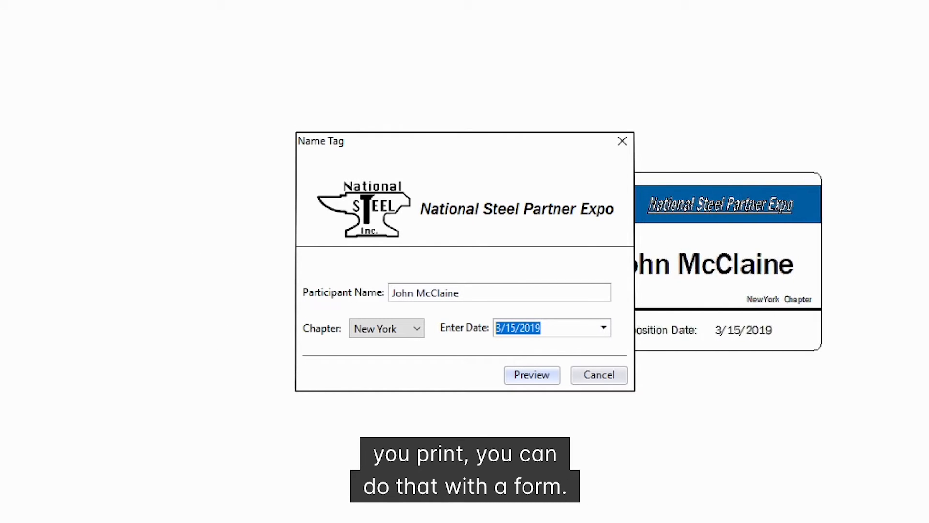
left_click(598, 373)
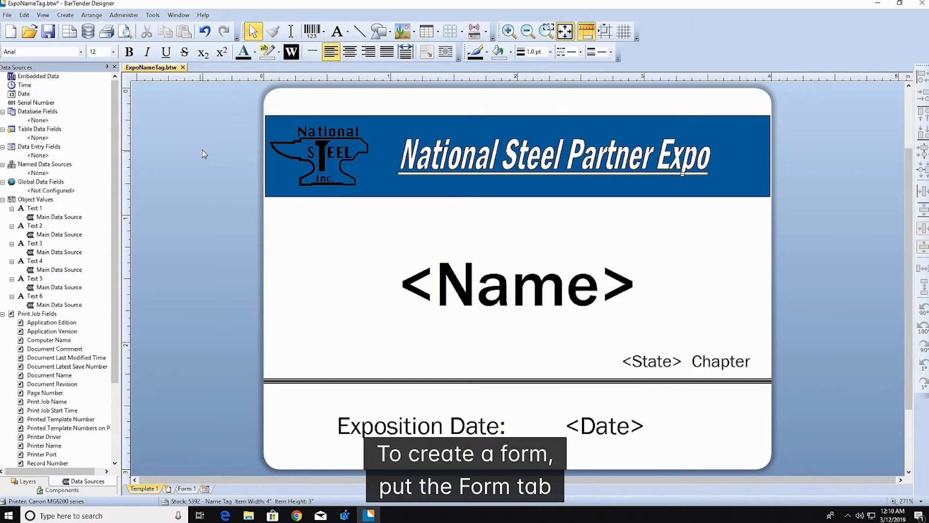
Switch to the blank Form 1 and drag its handles to about 3.74 by 4.31 inches
left_click(186, 488)
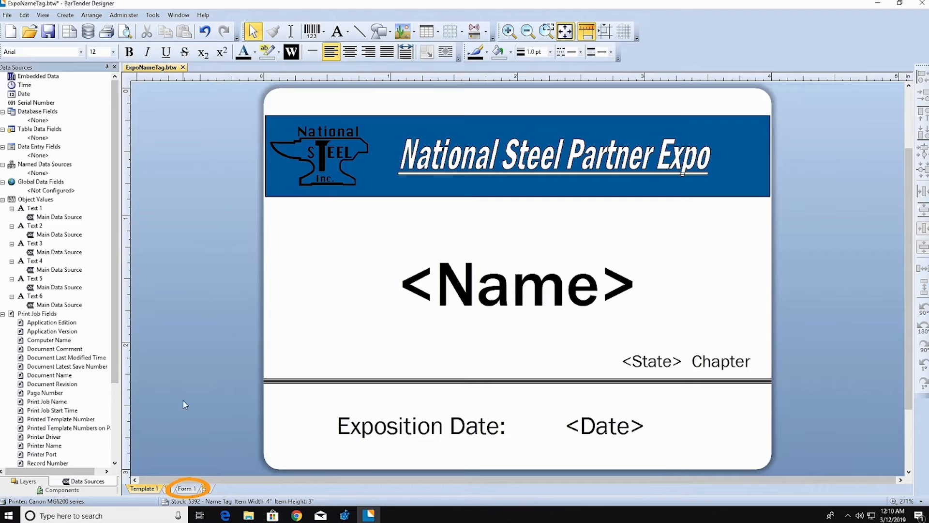
left_click(186, 487)
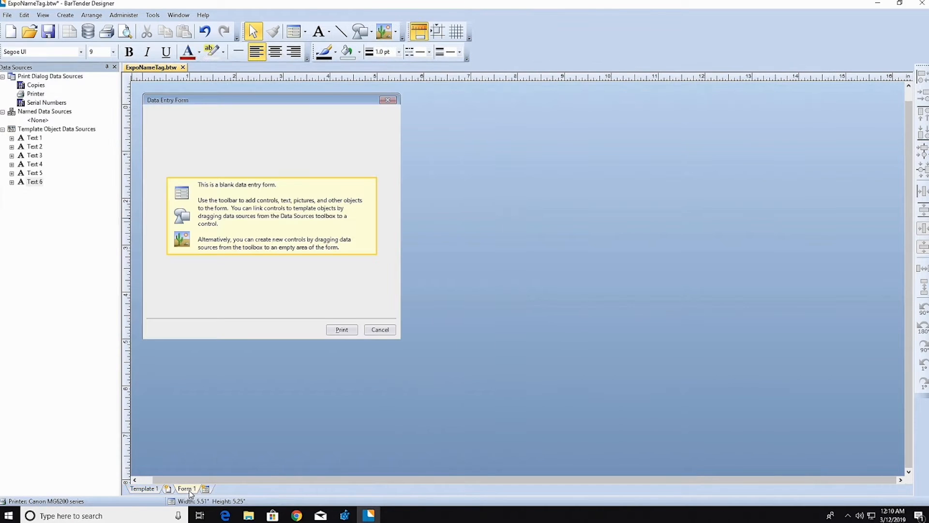
left_click(185, 488)
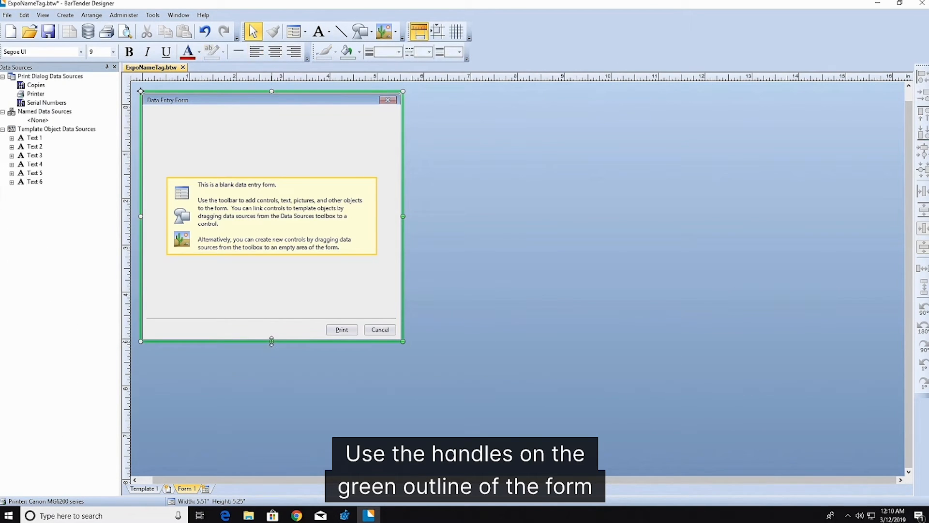
left_click_drag(271, 341, 271, 296)
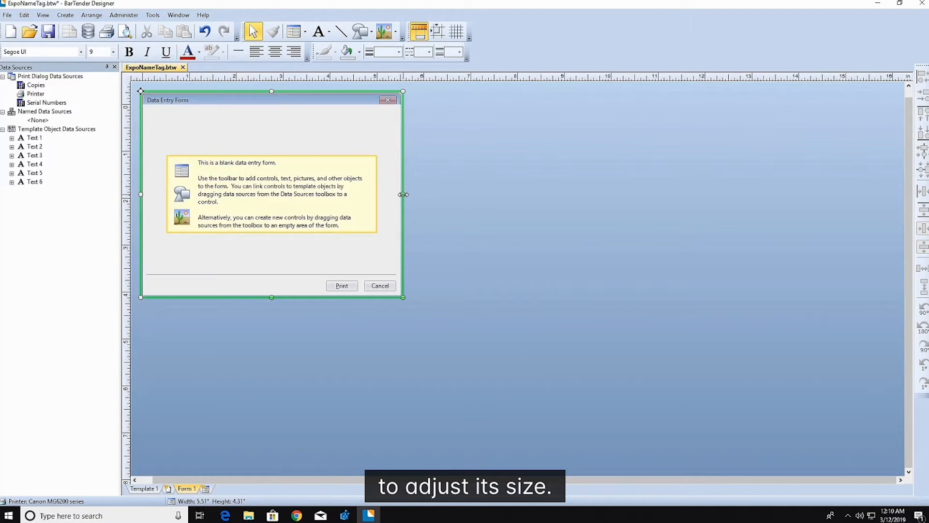
left_click_drag(402, 195, 321, 195)
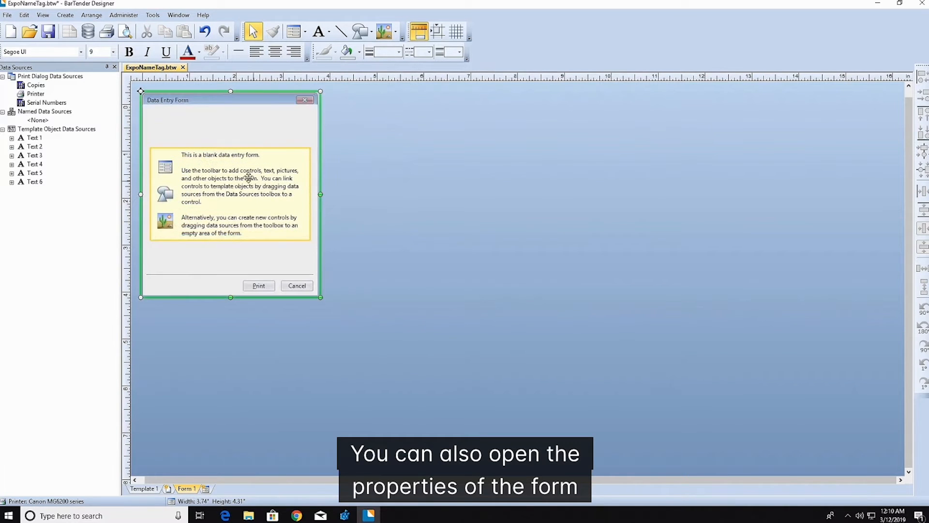
In Form Properties enable Specify Title, enter 'Participant Name Tag', review Tab Order and Font
right_click(248, 178)
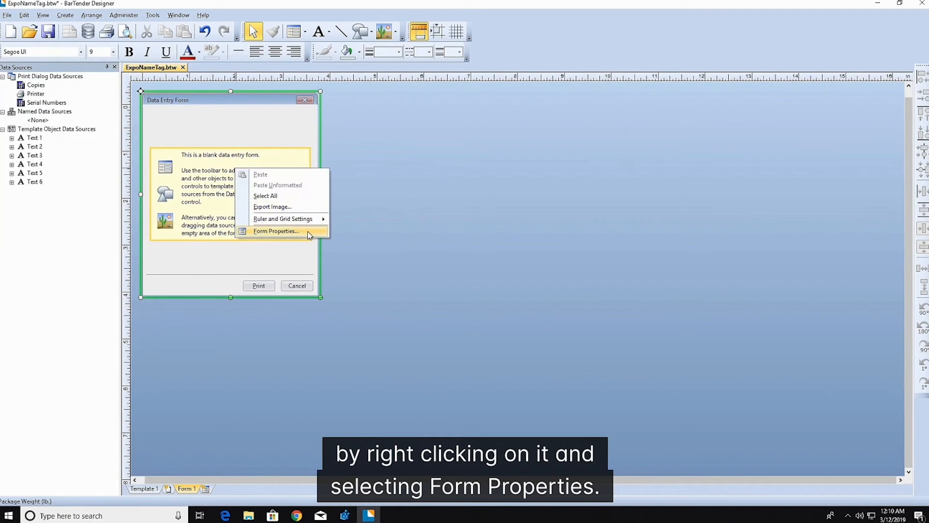
left_click(276, 231)
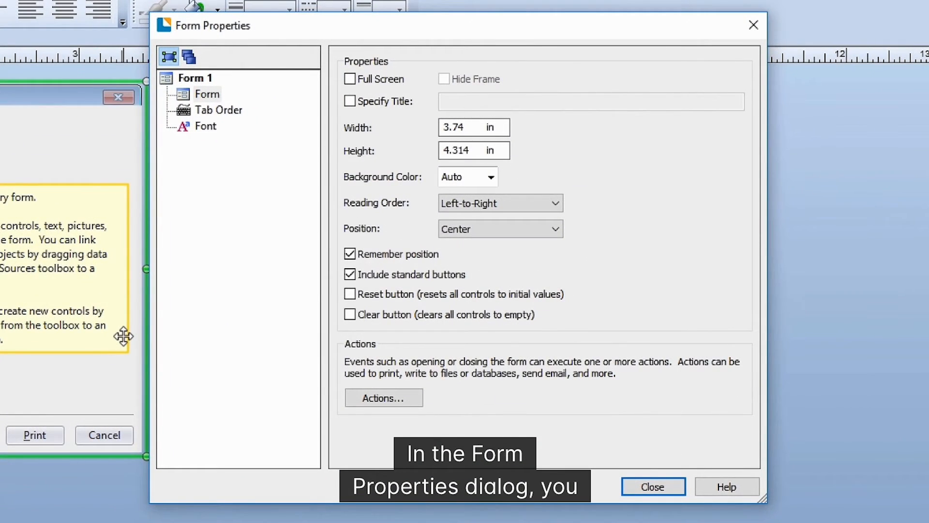
left_click(349, 101)
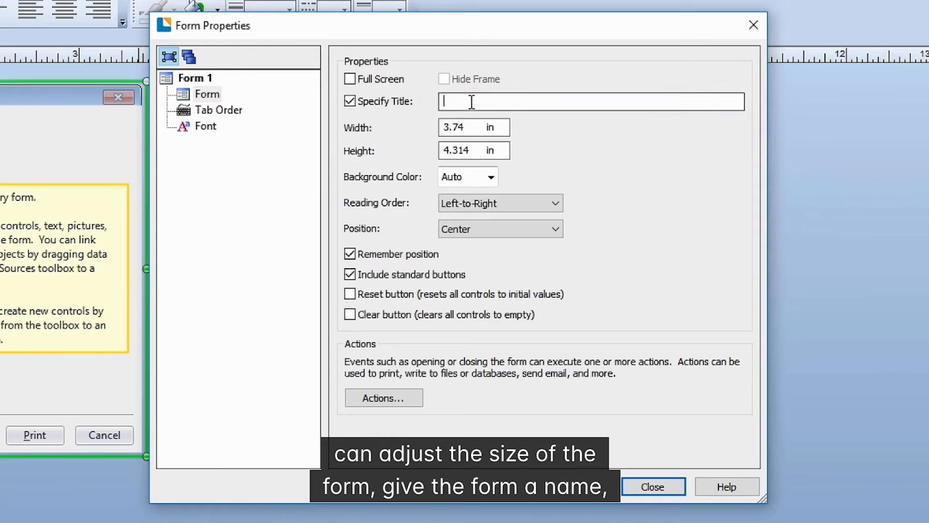
type("Participant Name Tag")
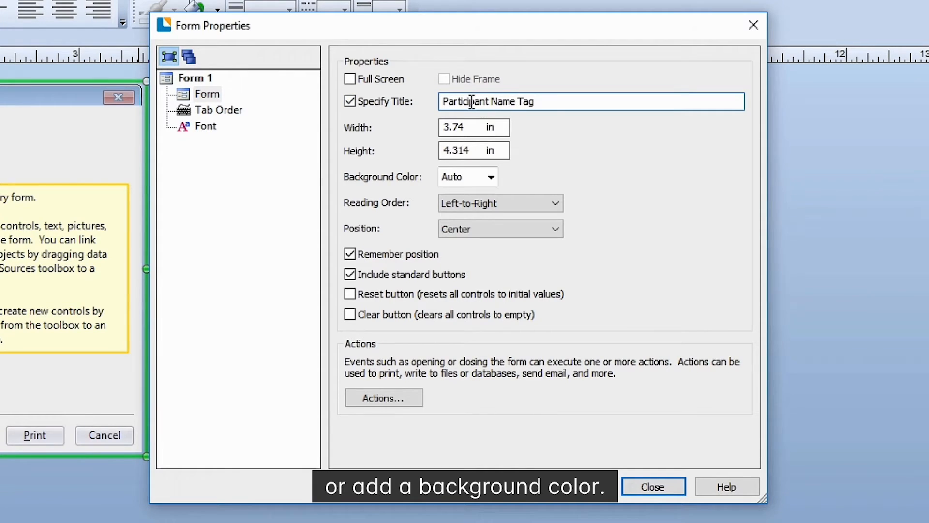
left_click(218, 109)
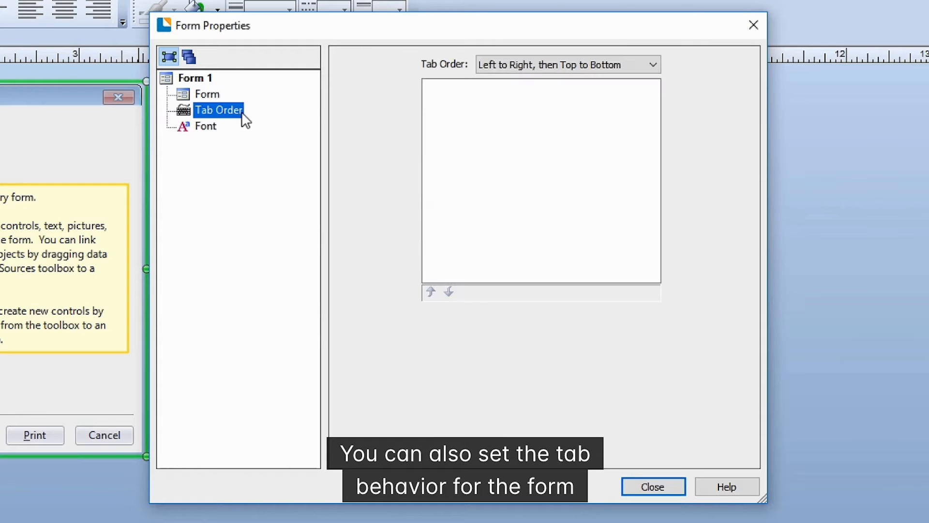
left_click(205, 126)
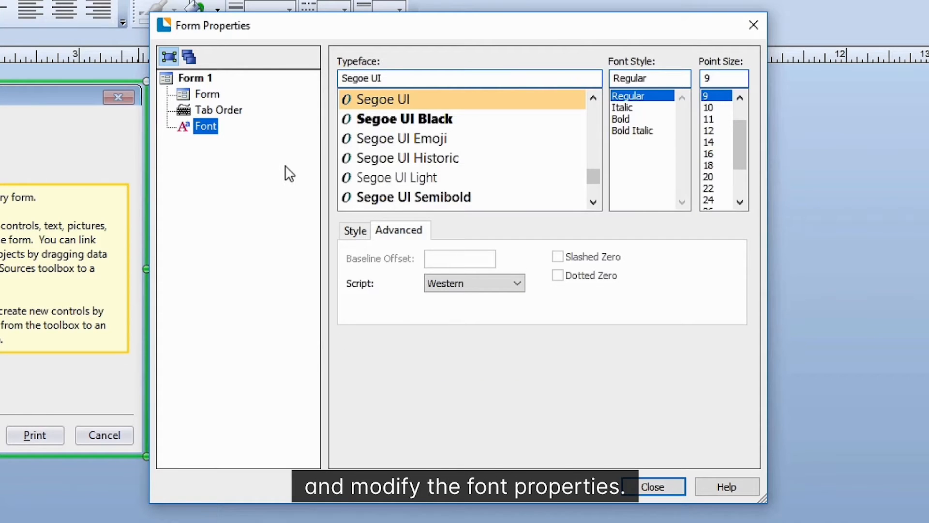
left_click(651, 487)
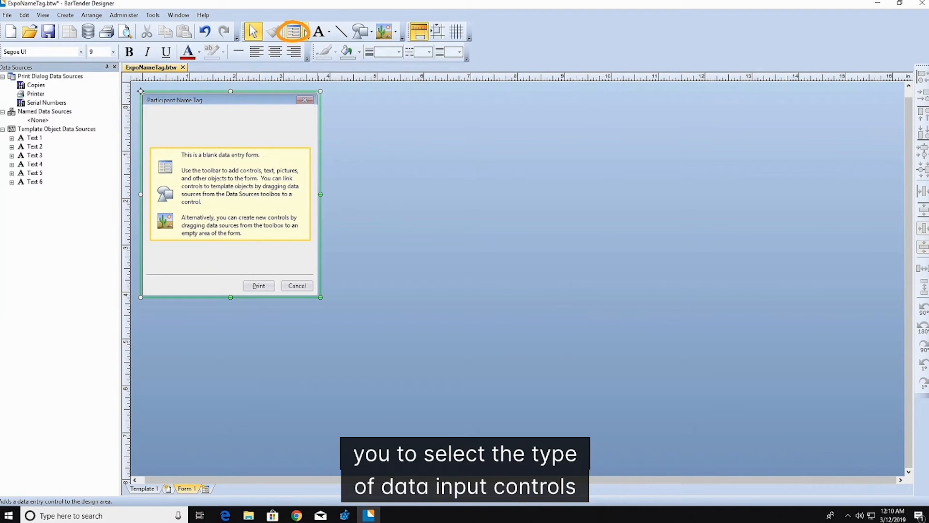
mouse_move(293, 31)
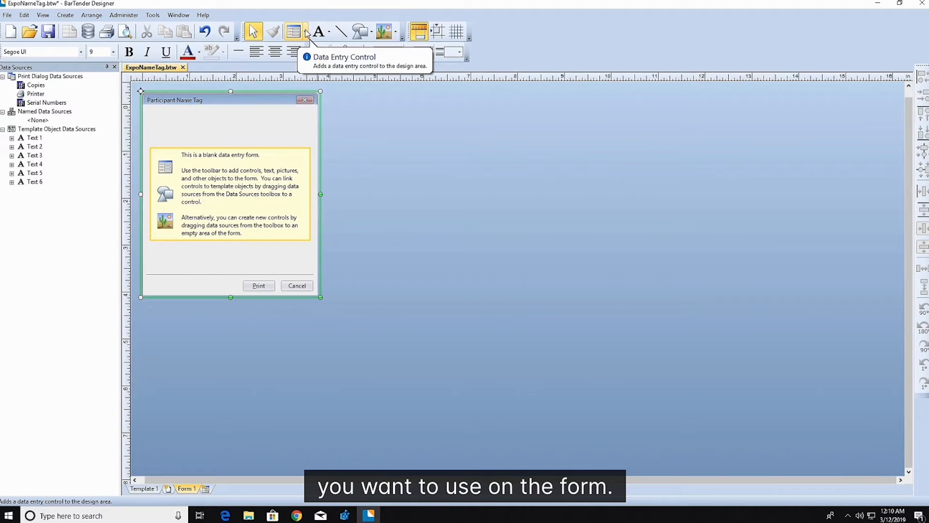
Open the toolbar's Data Entry Control list to add a Text Input Box
left_click(306, 31)
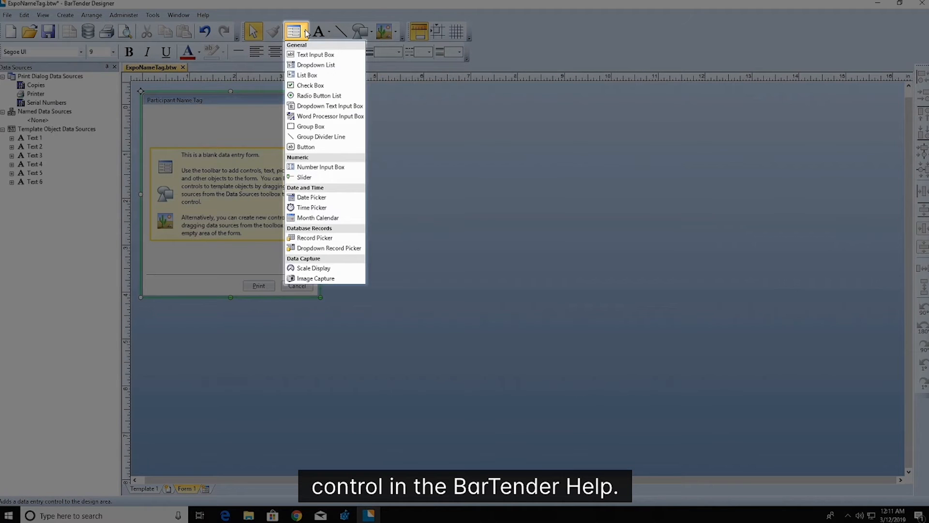
mouse_move(316, 54)
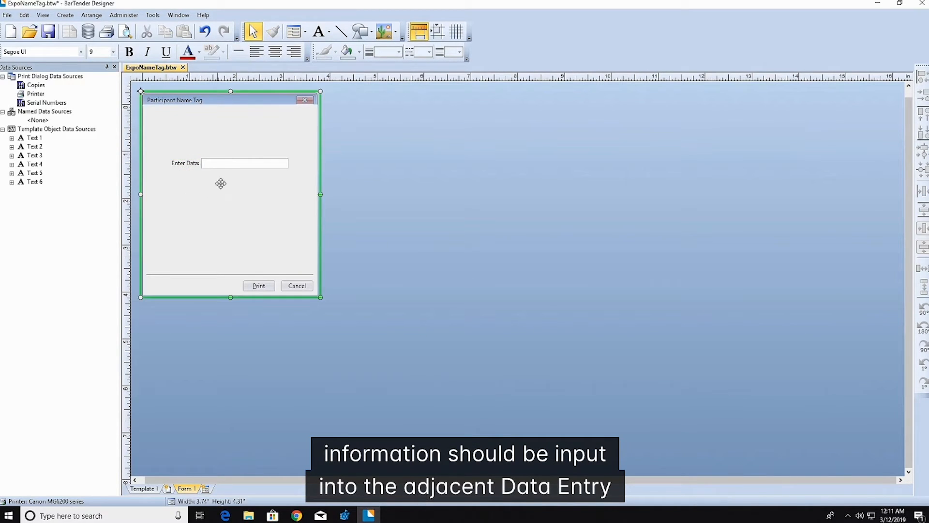
Edit the Enter Data label's text property to read 'Participant Name:'
left_click(244, 163)
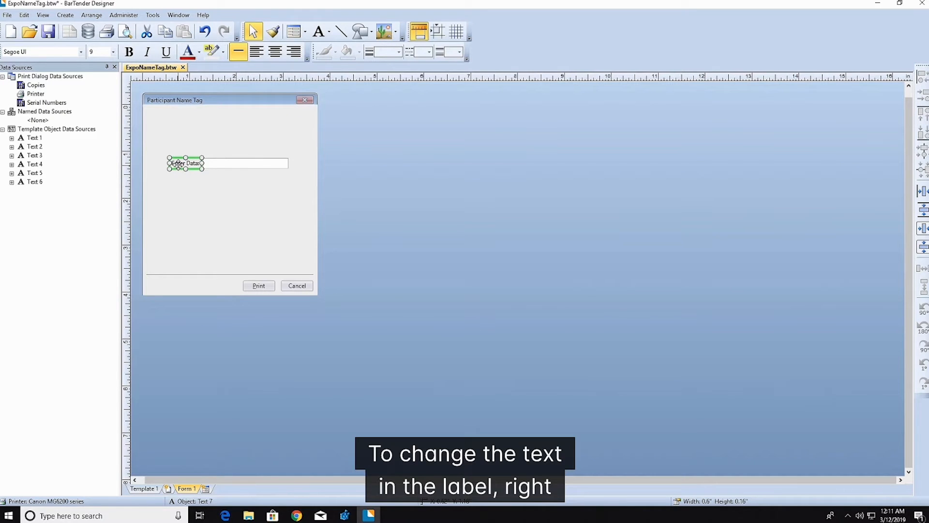
right_click(186, 163)
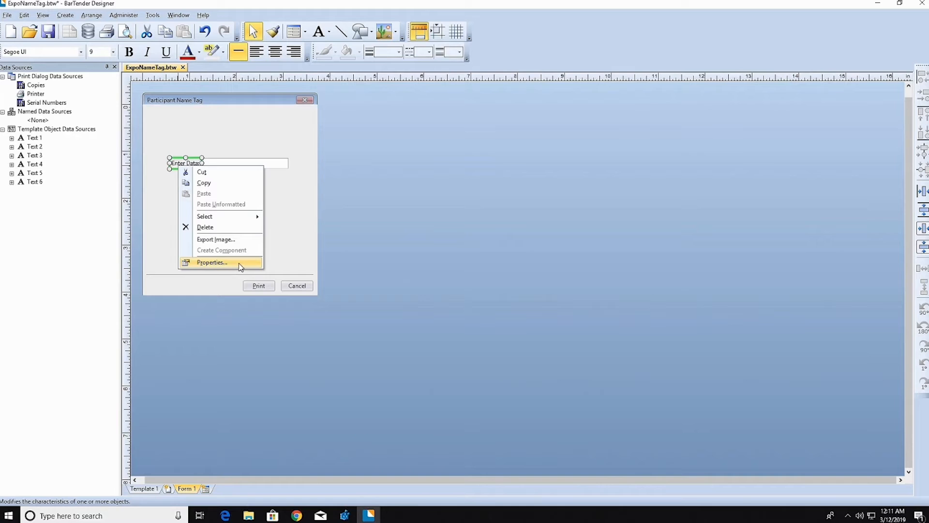
left_click(212, 262)
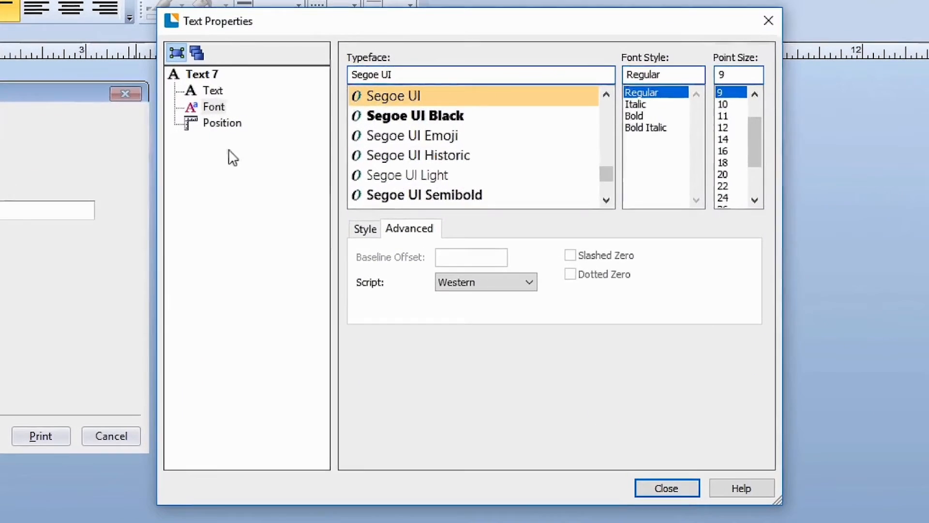
left_click(211, 90)
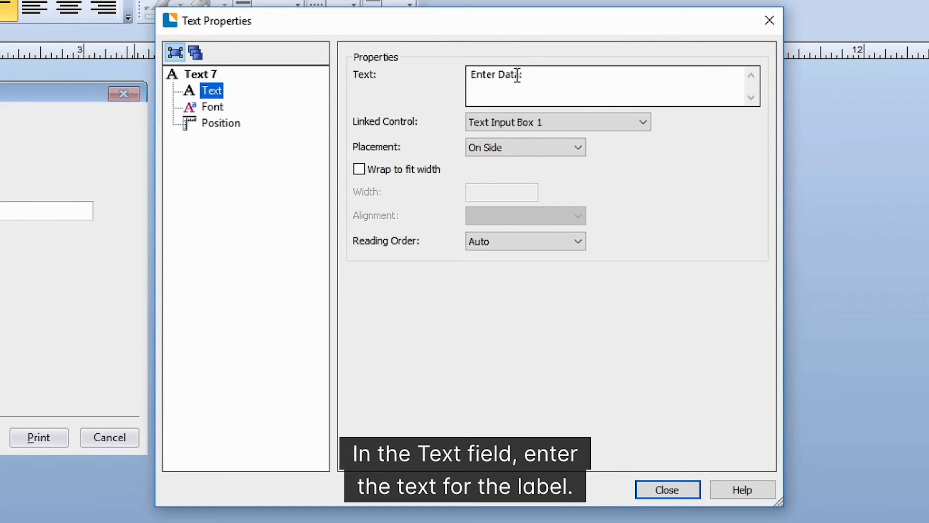
type("Participant Name:")
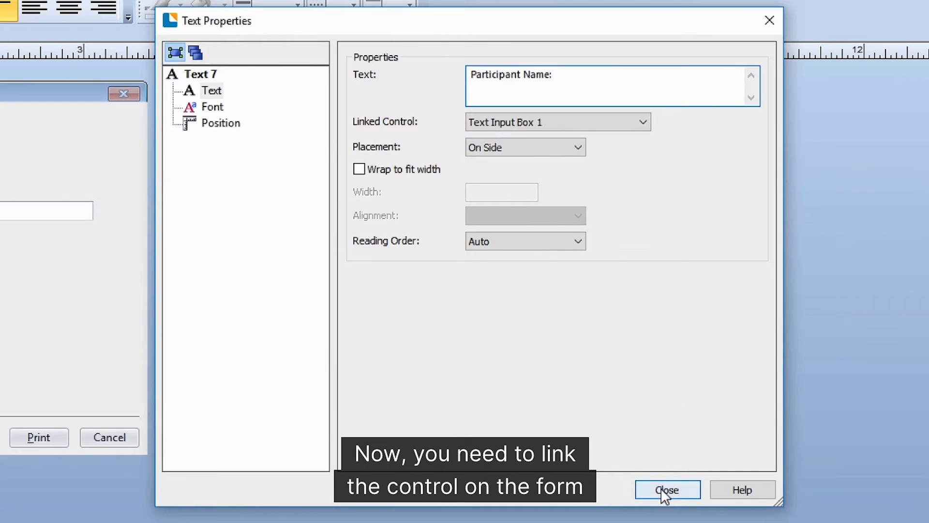
left_click(666, 490)
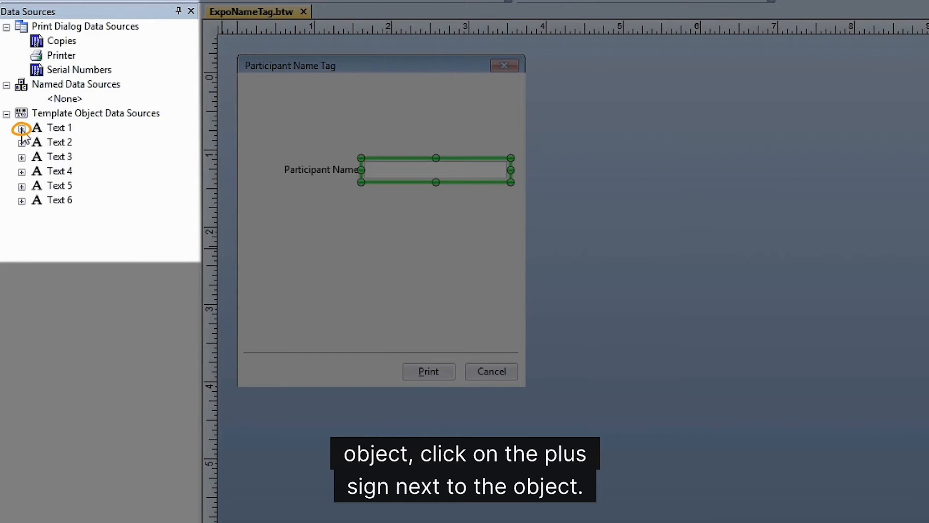
Link the text input box to the <Name> data source and place it beside its label
left_click(22, 129)
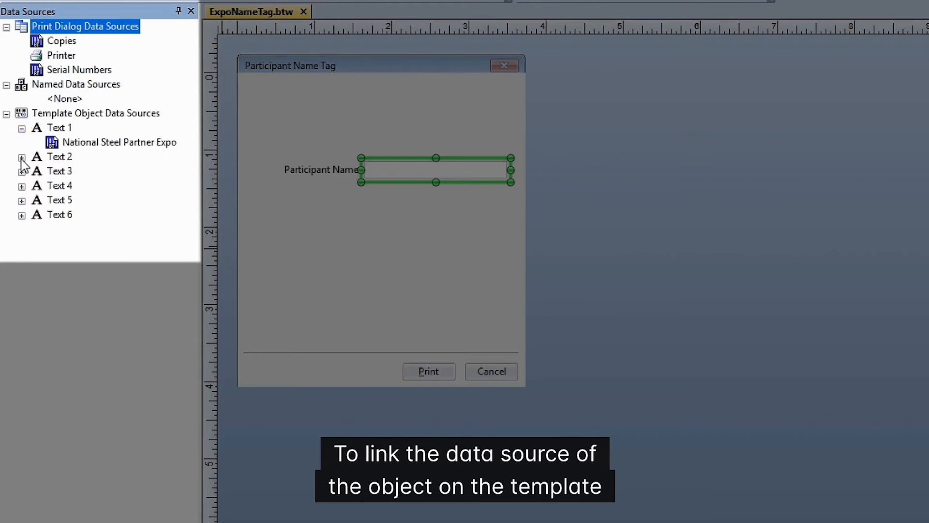
left_click(20, 157)
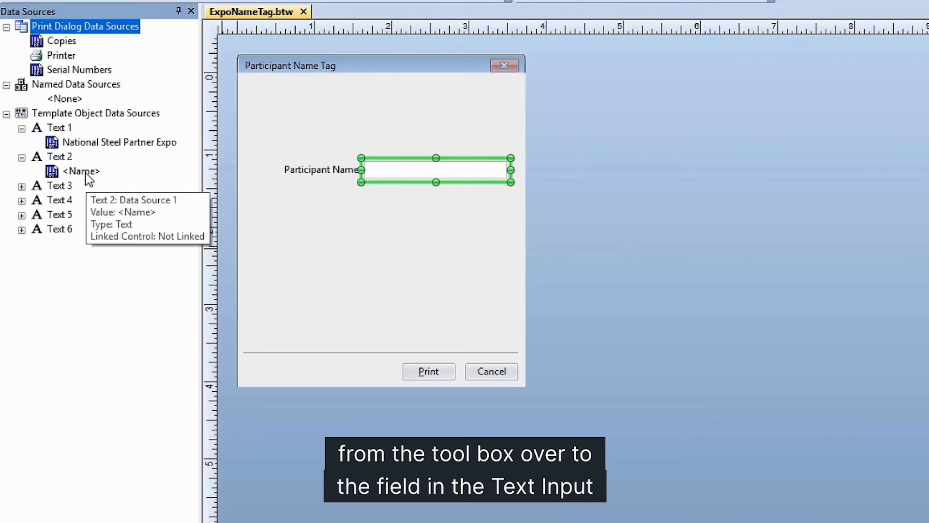
left_click_drag(79, 170, 435, 170)
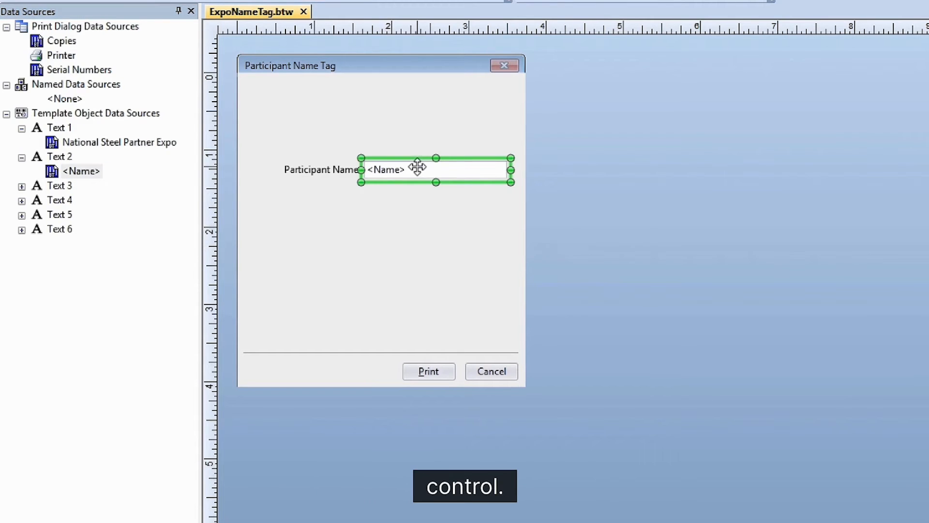
mouse_move(426, 296)
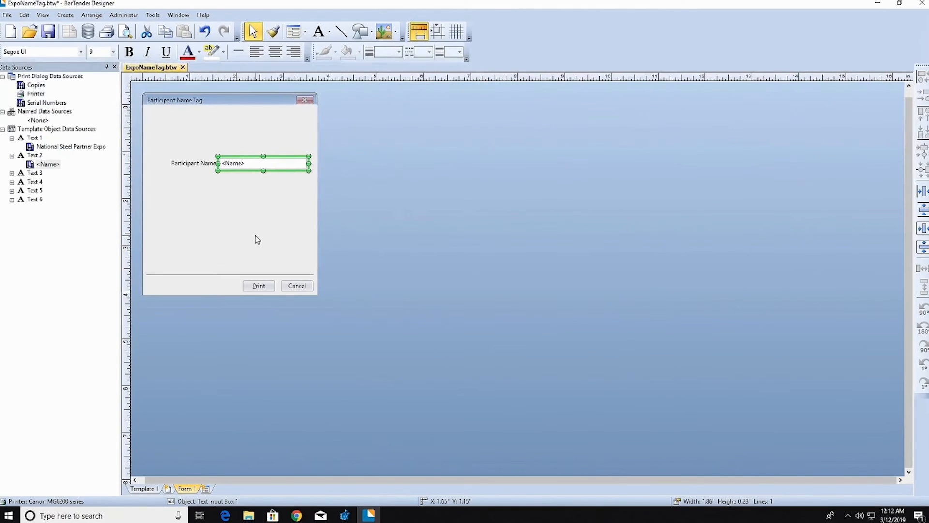
left_click(295, 31)
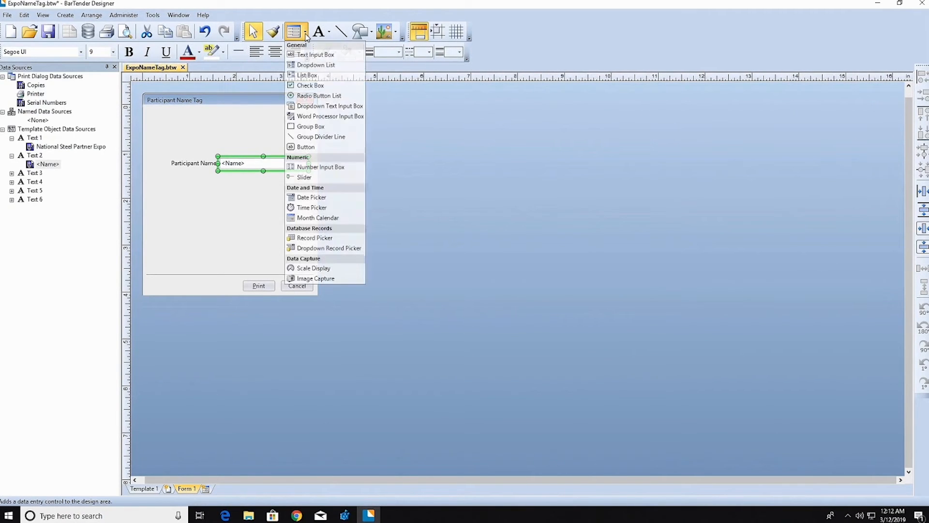
mouse_move(317, 65)
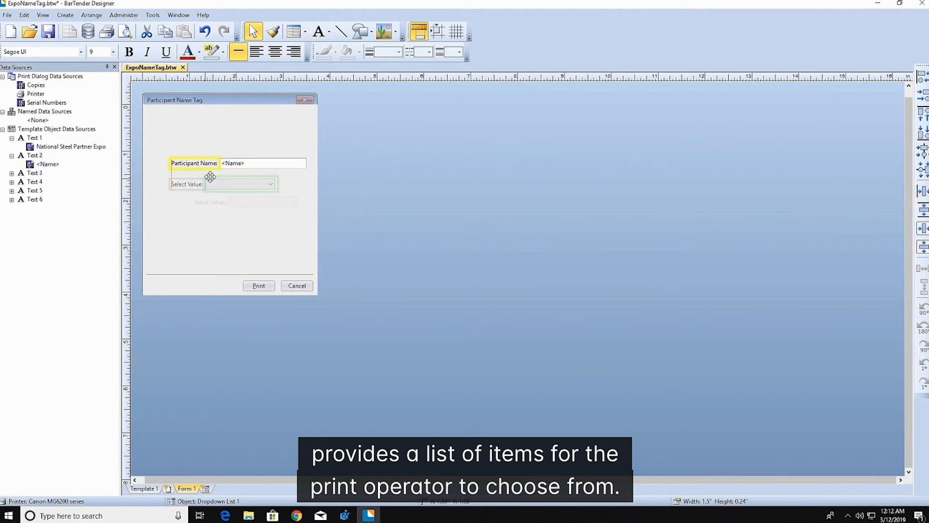
Bring up the Properties of the newly placed dropdown list
right_click(189, 184)
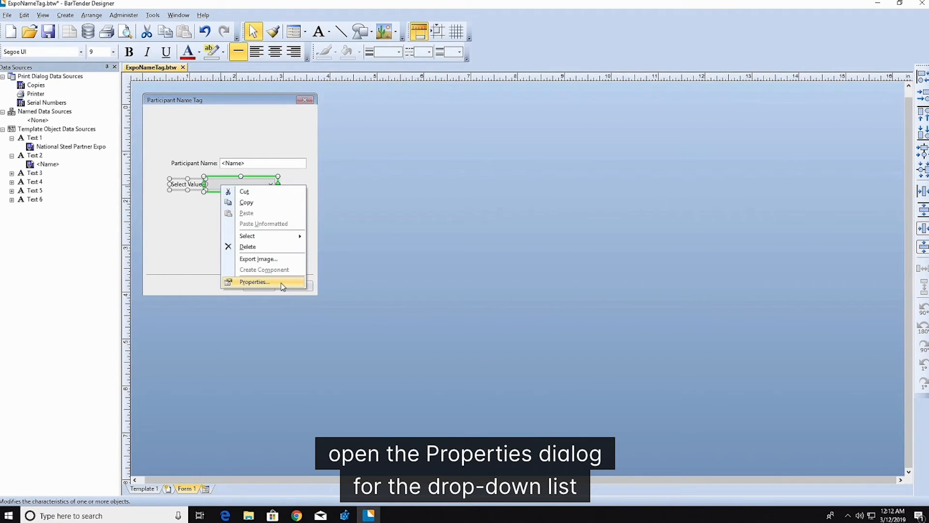
left_click(255, 281)
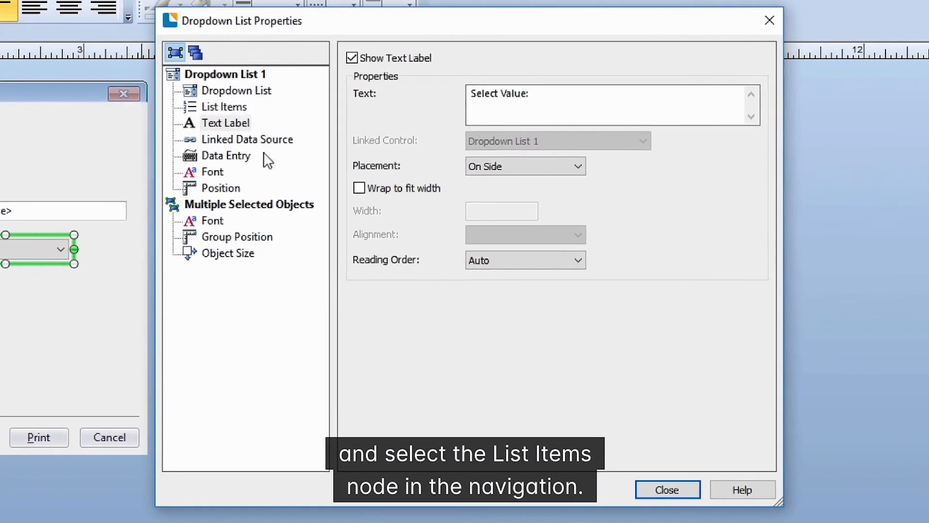
Fill the List Items with West Virginia, Pennsylvania, New York, Ohio and Virginia
left_click(225, 106)
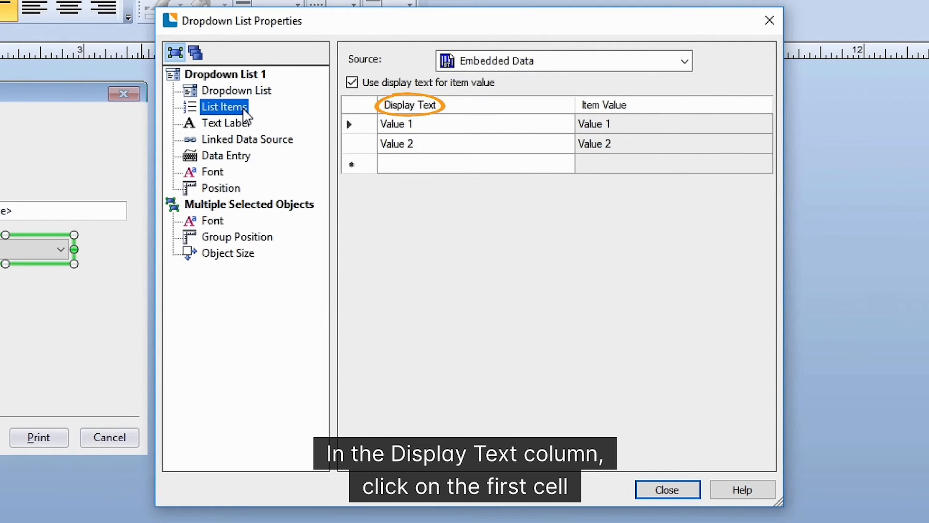
left_click(396, 122)
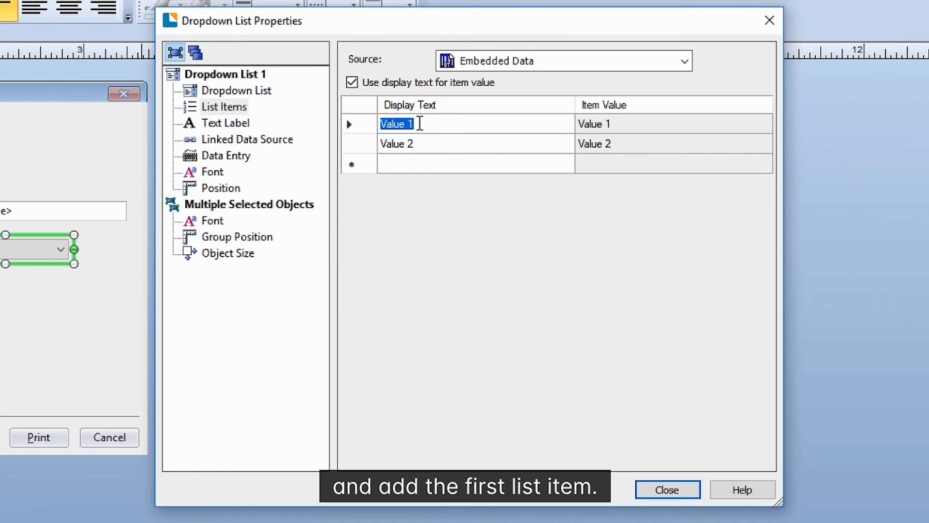
type("West Virginia")
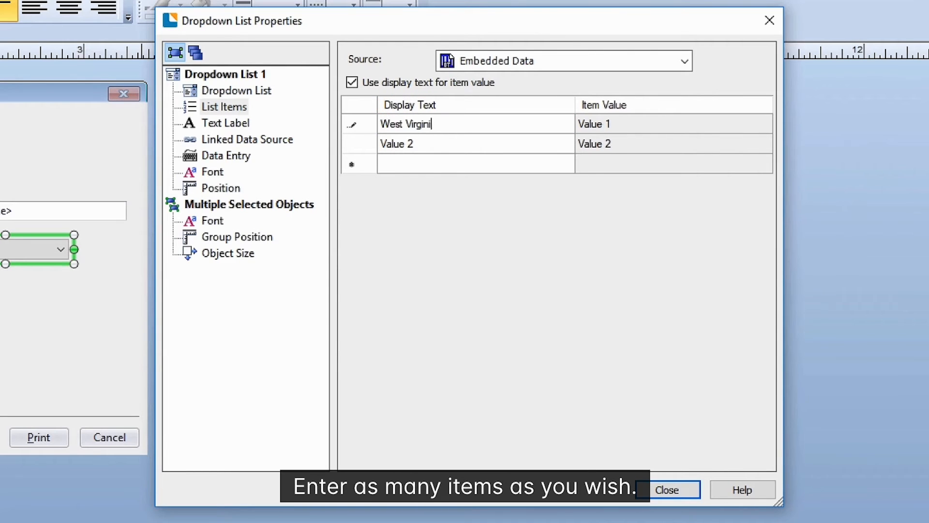
type("Pennsylv")
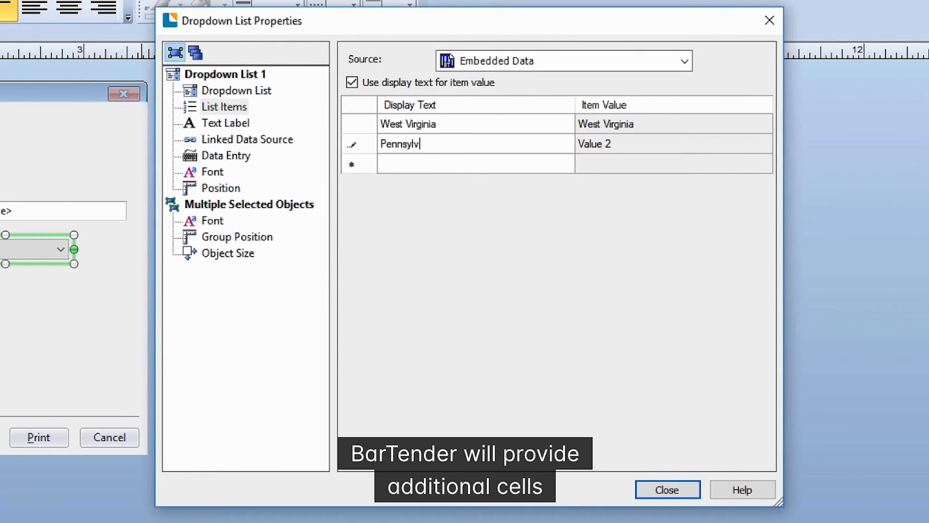
type("New York")
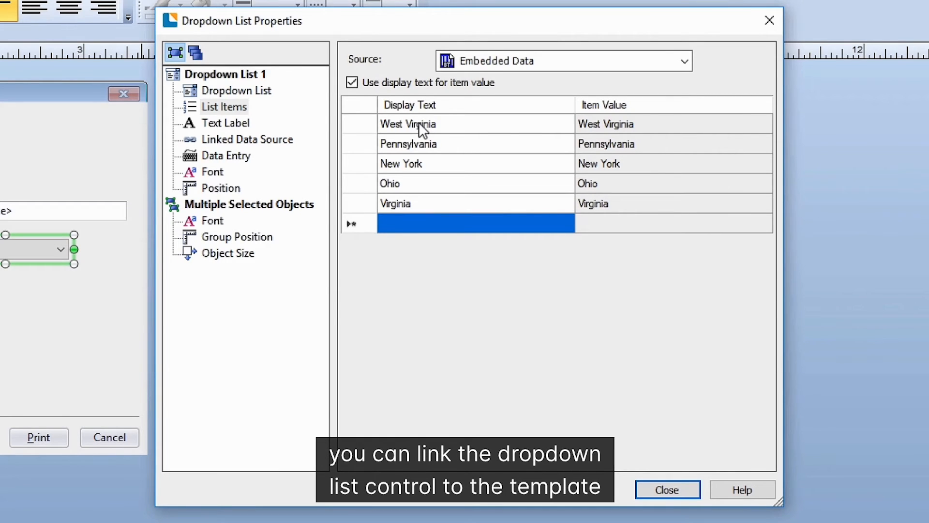
left_click(247, 139)
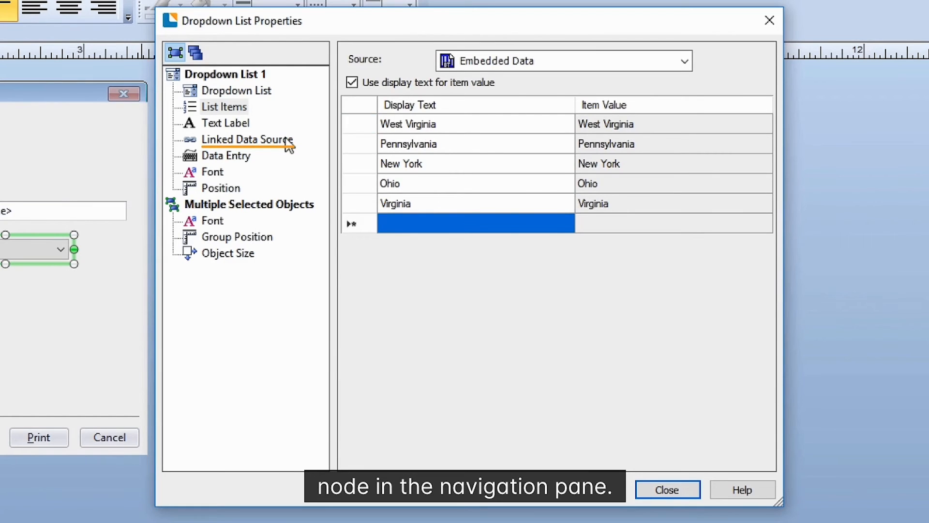
Link the dropdown to the <State> data source under Text 5 and close its properties
left_click(248, 139)
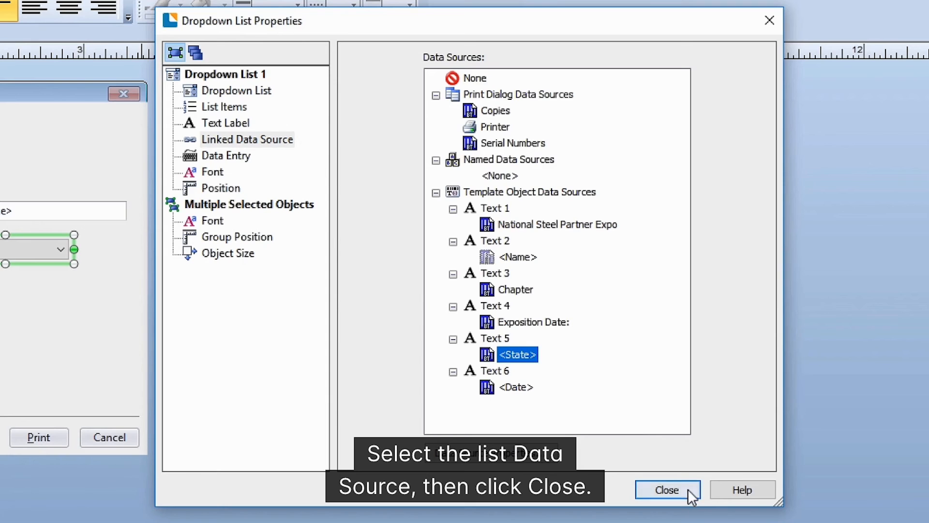
left_click(667, 489)
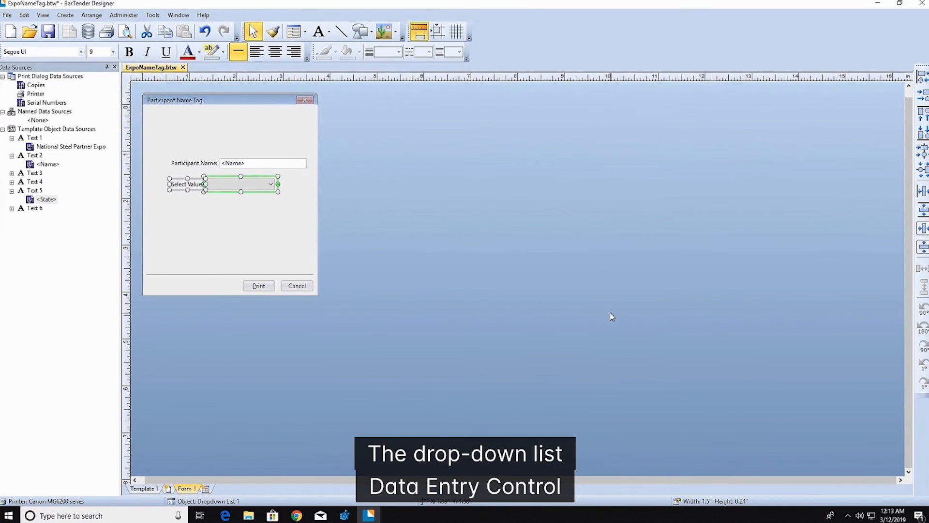
mouse_move(319, 31)
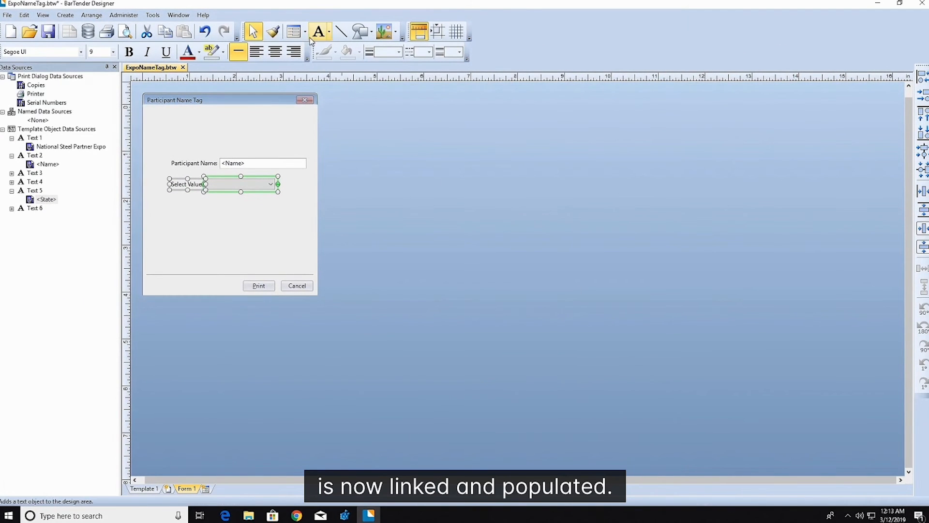
Add a Date Picker control labelled 'Enter Date:' below the state dropdown
left_click(290, 31)
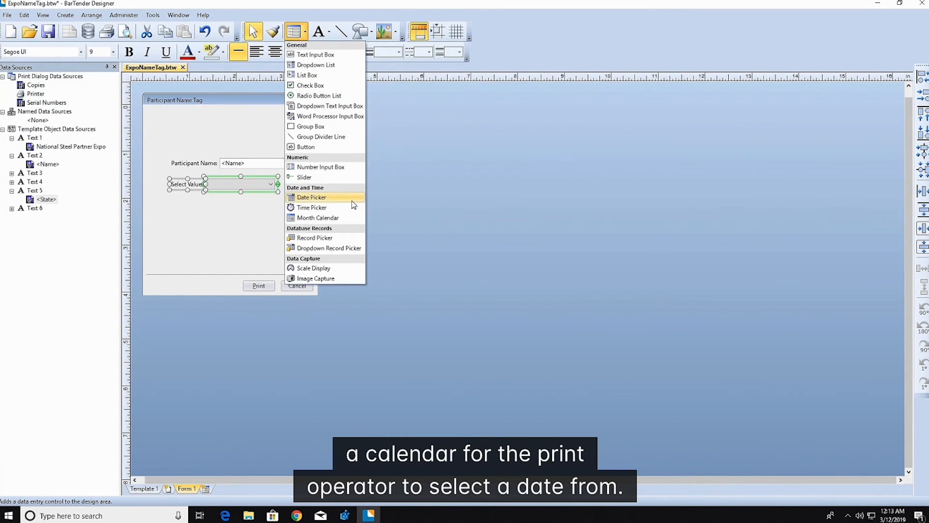
left_click(312, 197)
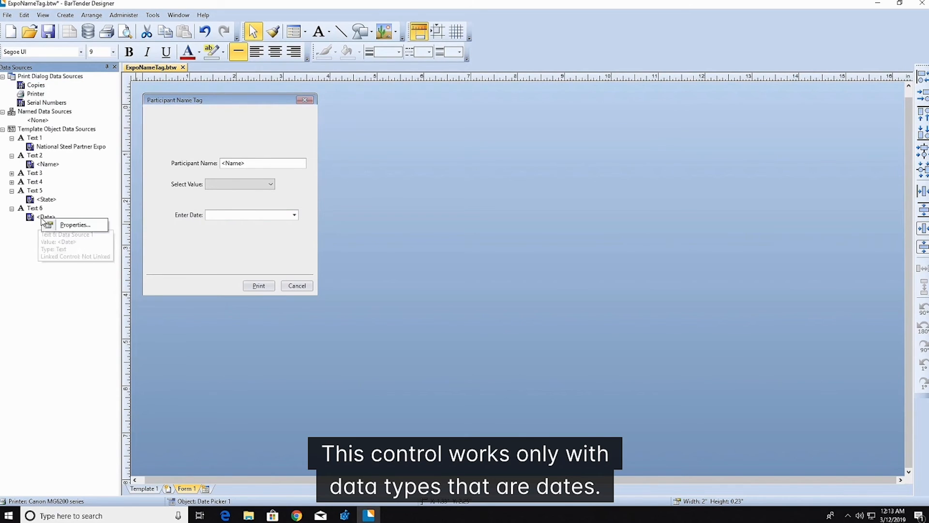
Set the <Date> data source's Data Type to Date, giving M/d/yyyy format (3/12/2019)
left_click(74, 224)
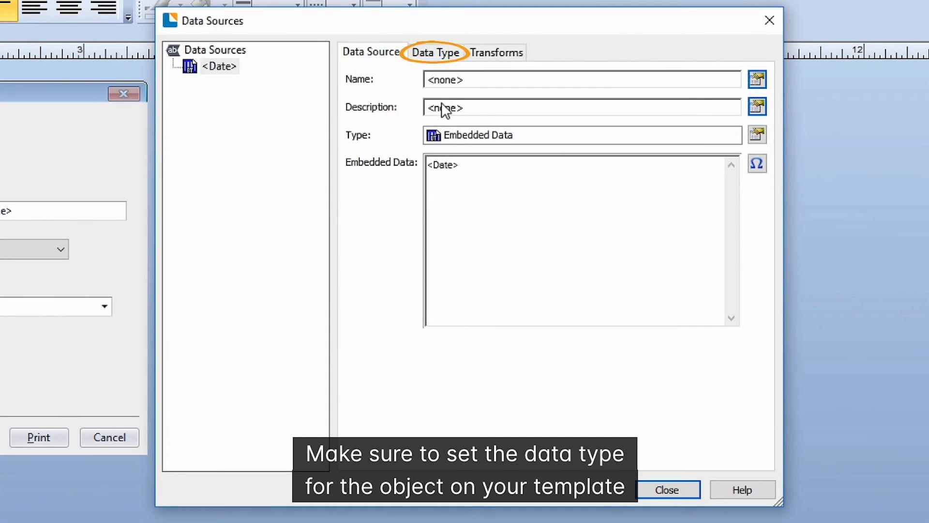
left_click(435, 52)
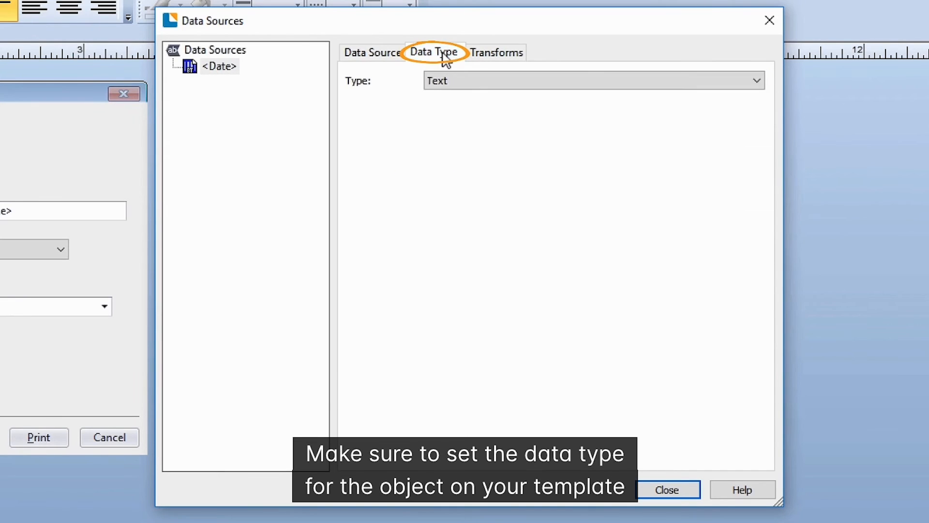
left_click(594, 81)
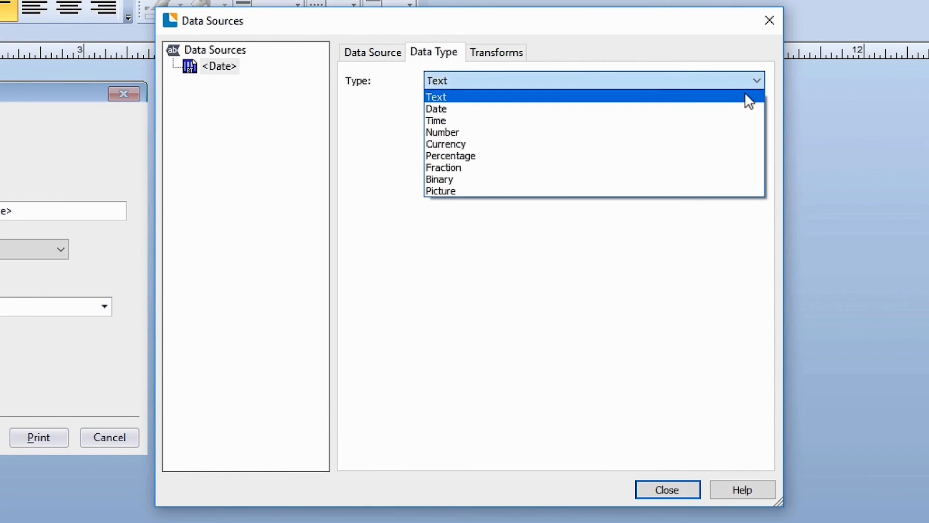
left_click(437, 108)
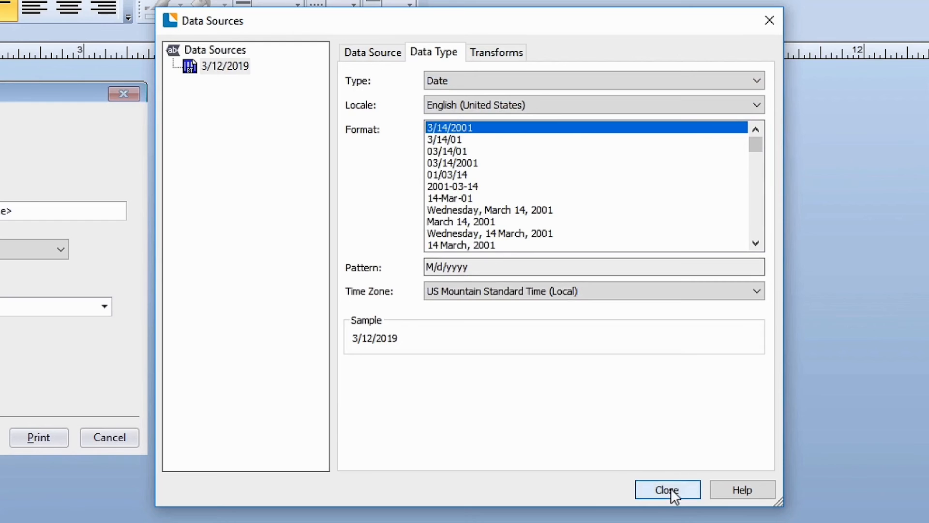
left_click(666, 490)
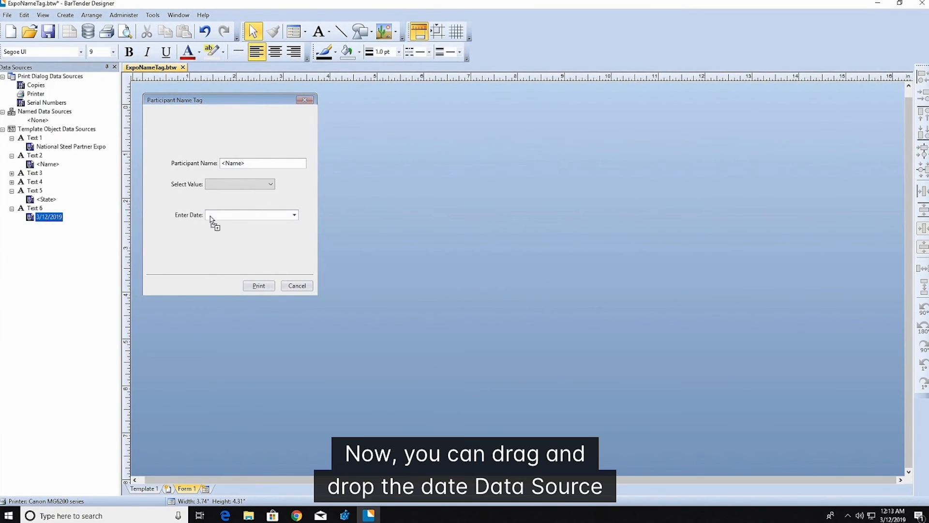
Link the date source to the Enter Date picker, set the title to Franklin Gothic Book, and adjust Form Properties
left_click_drag(49, 217, 252, 215)
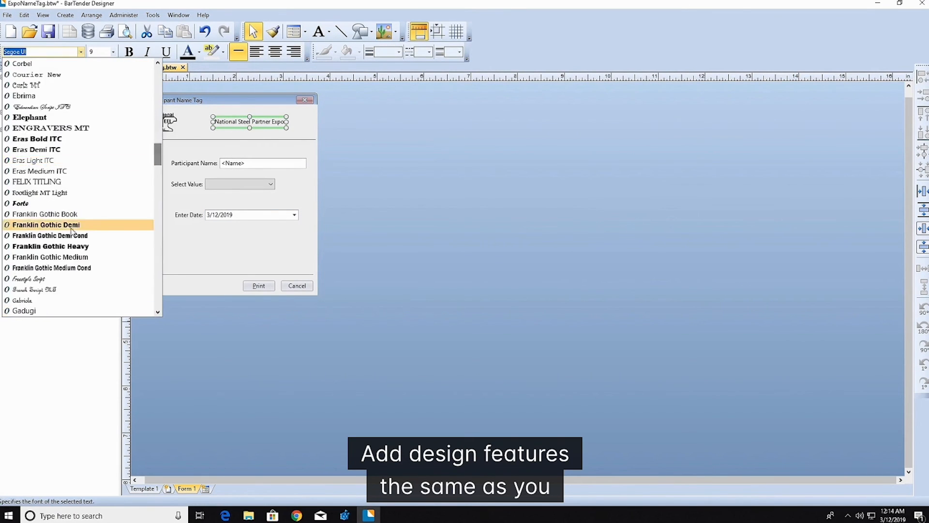
left_click(44, 214)
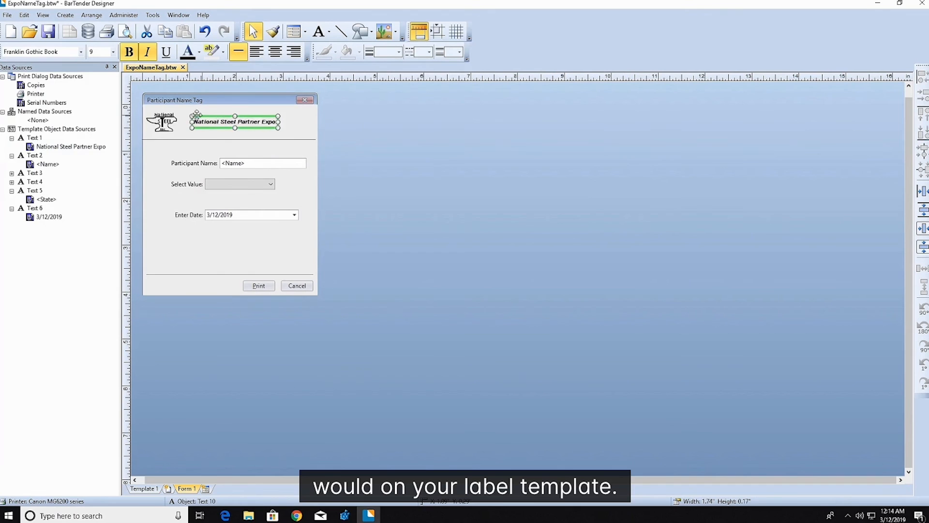
left_click(167, 122)
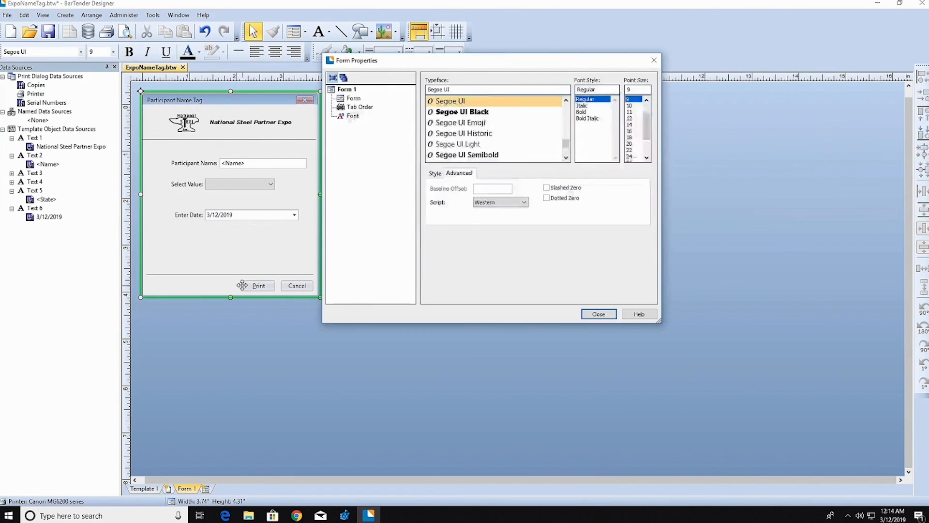
left_click(598, 314)
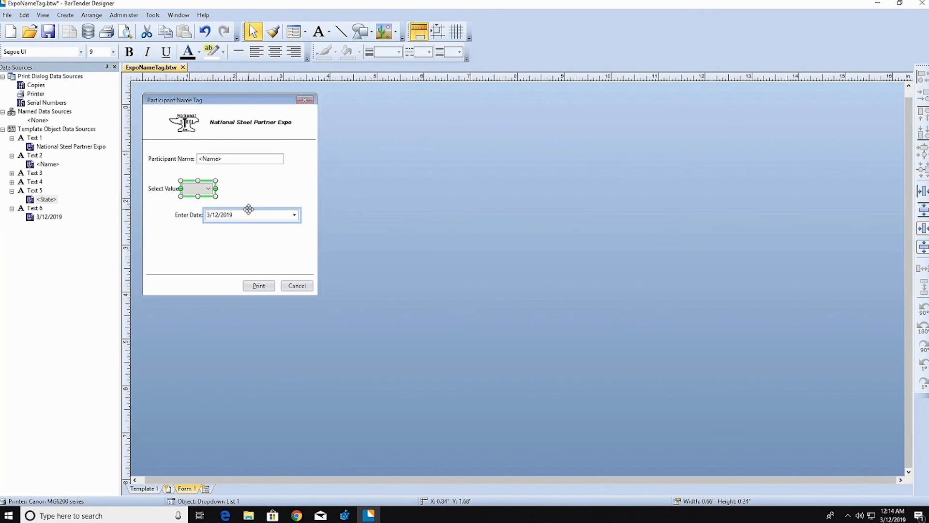
Relabel the dropdown as Chapter and return to the label template for print preview
right_click(181, 189)
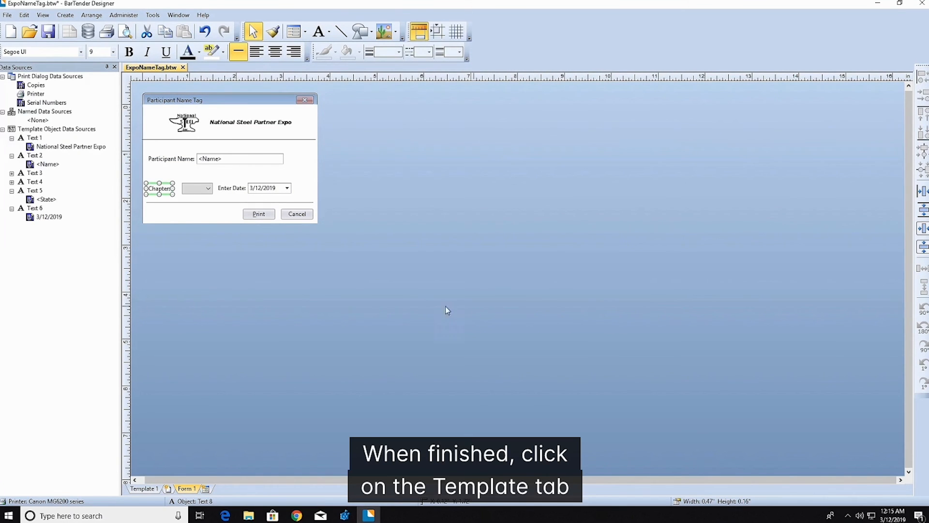
left_click(145, 488)
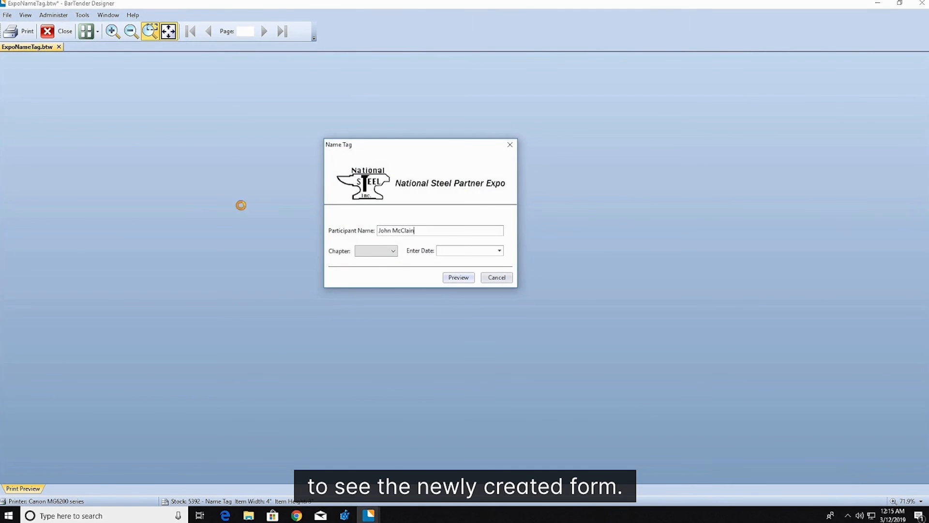
Choose the New York chapter with date 3/15/2019 and preview John McClain's filled name tag
left_click(376, 250)
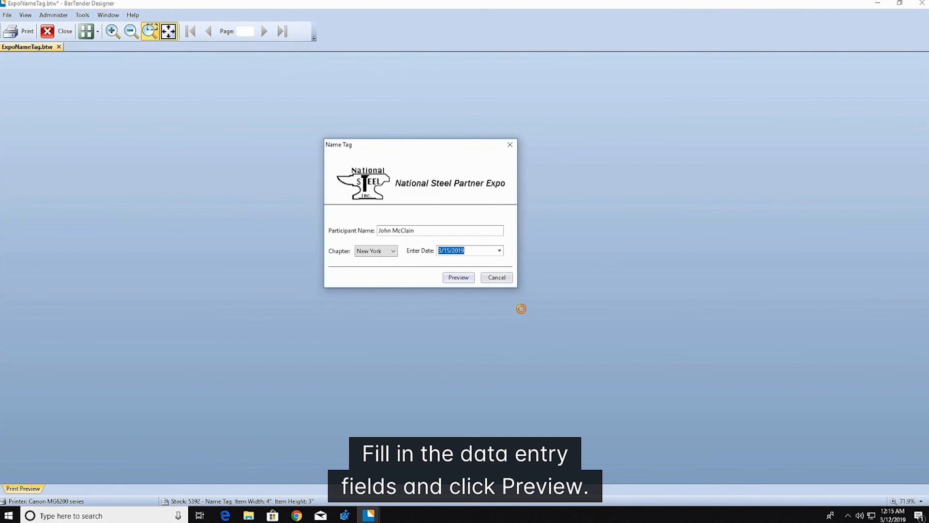
left_click(457, 278)
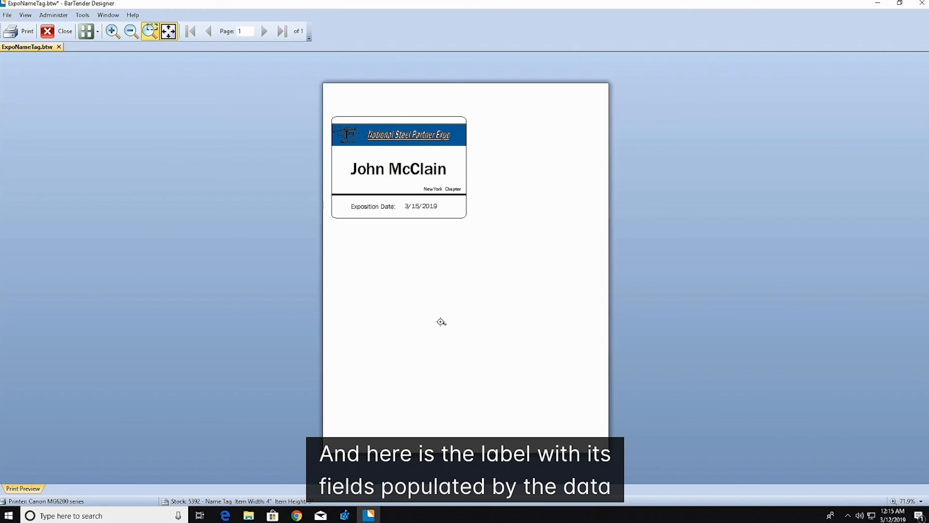